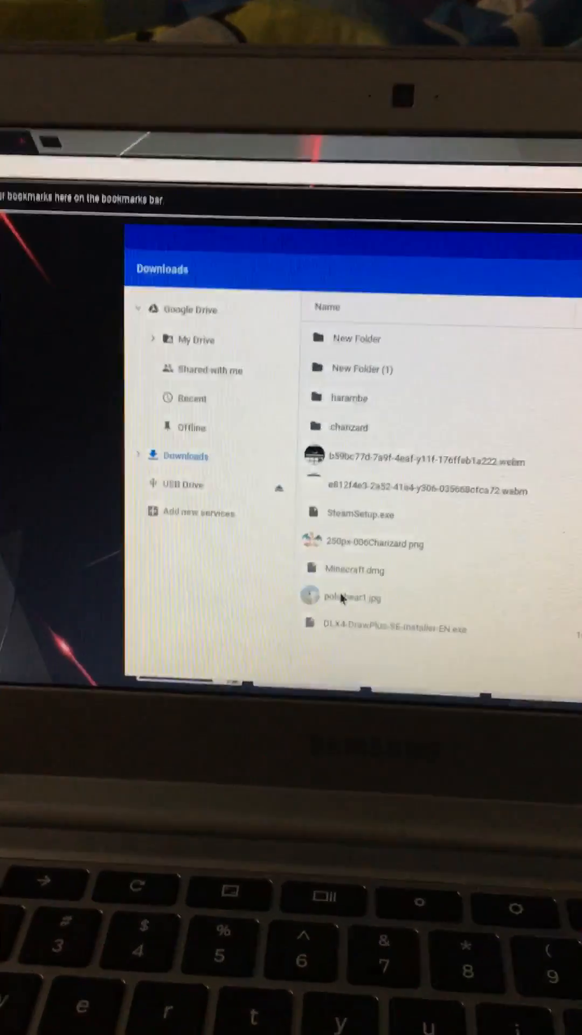
Step: Copy polarbear1.jpg from Downloads via its context menu
right_click(349, 598)
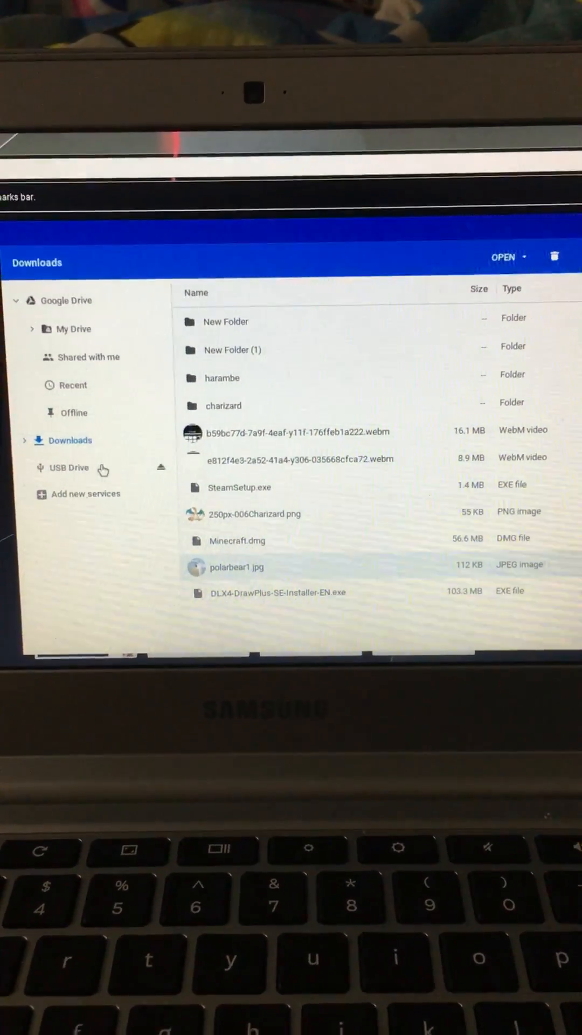
Step: Paste polarbear1.jpg into the empty USB Drive and select the new copy
click(69, 467)
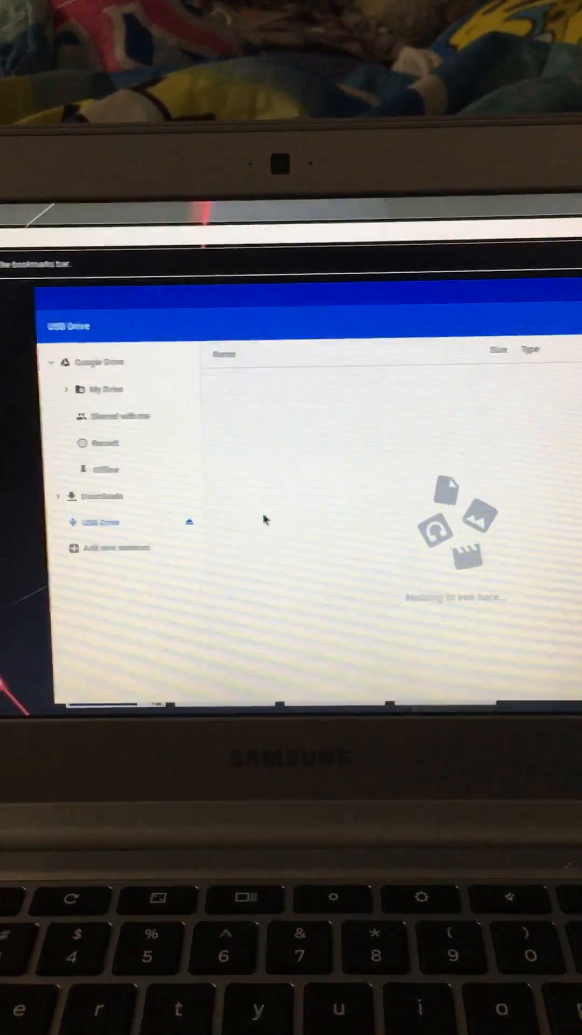
right_click(264, 522)
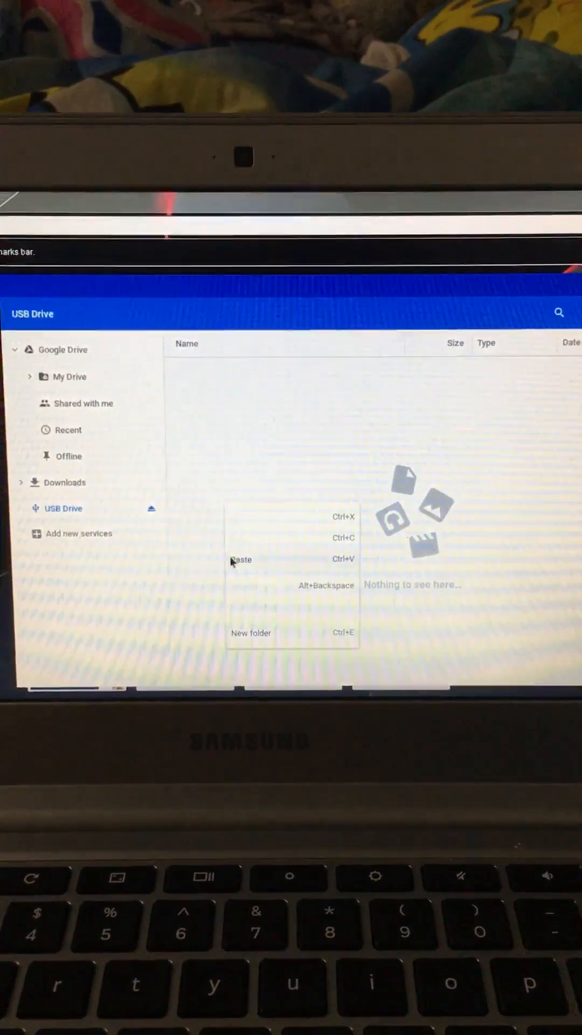
click(240, 559)
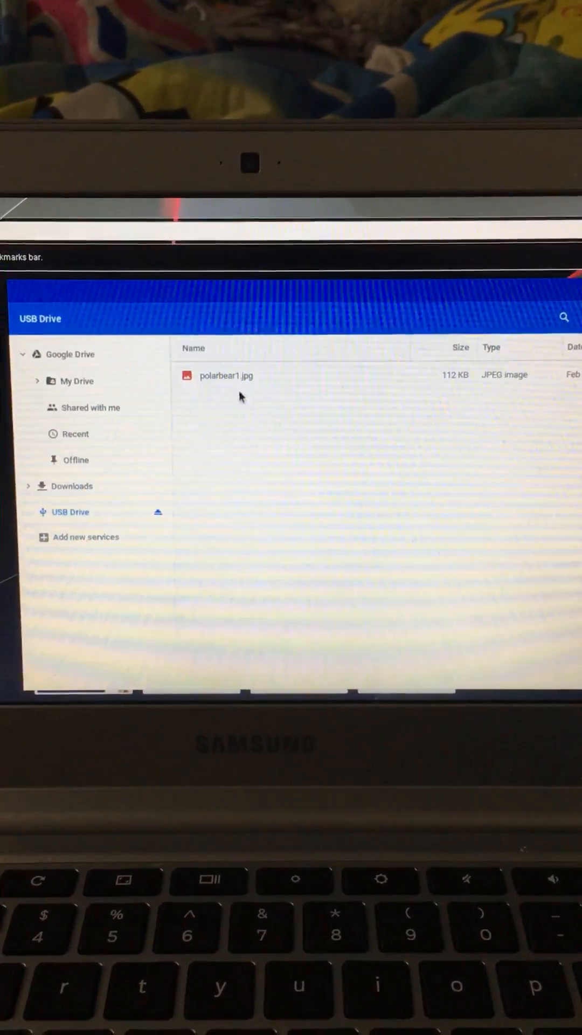
click(225, 375)
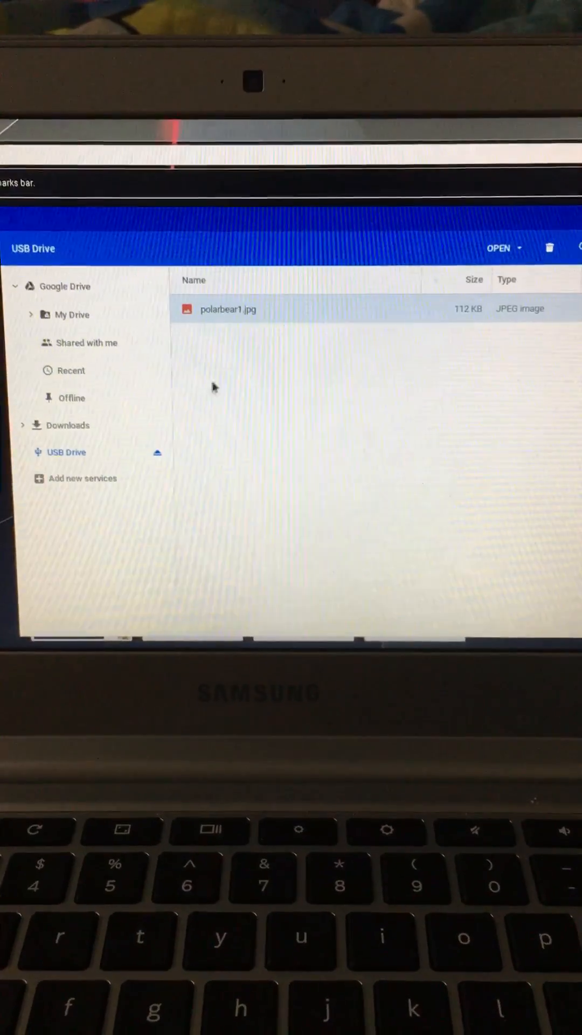
right_click(227, 309)
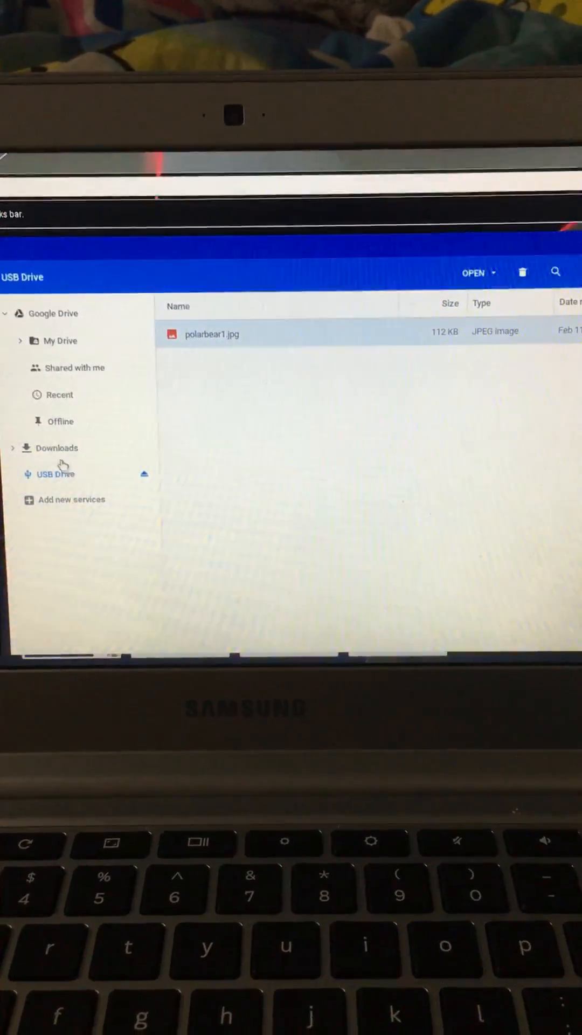
click(57, 447)
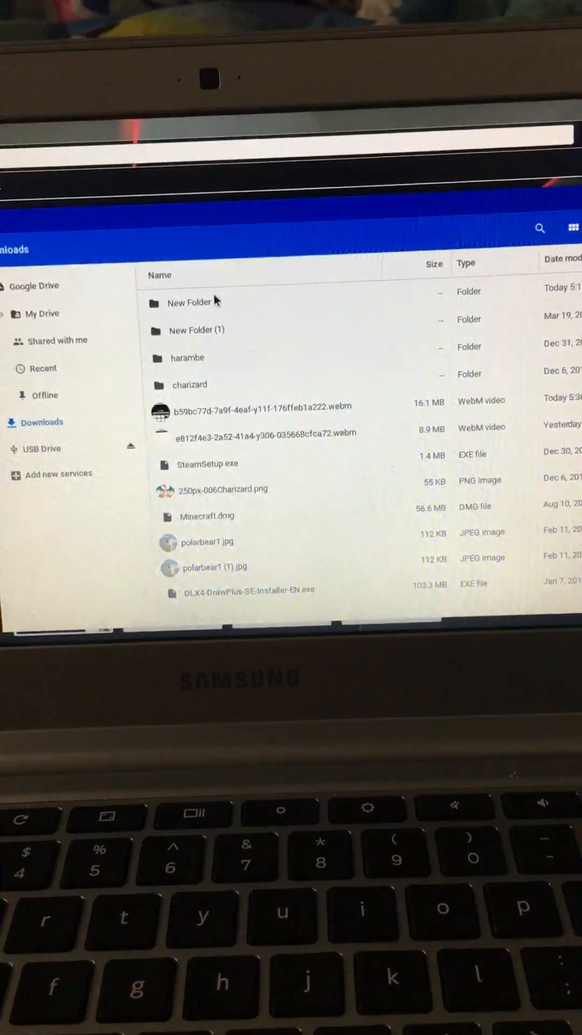
click(211, 302)
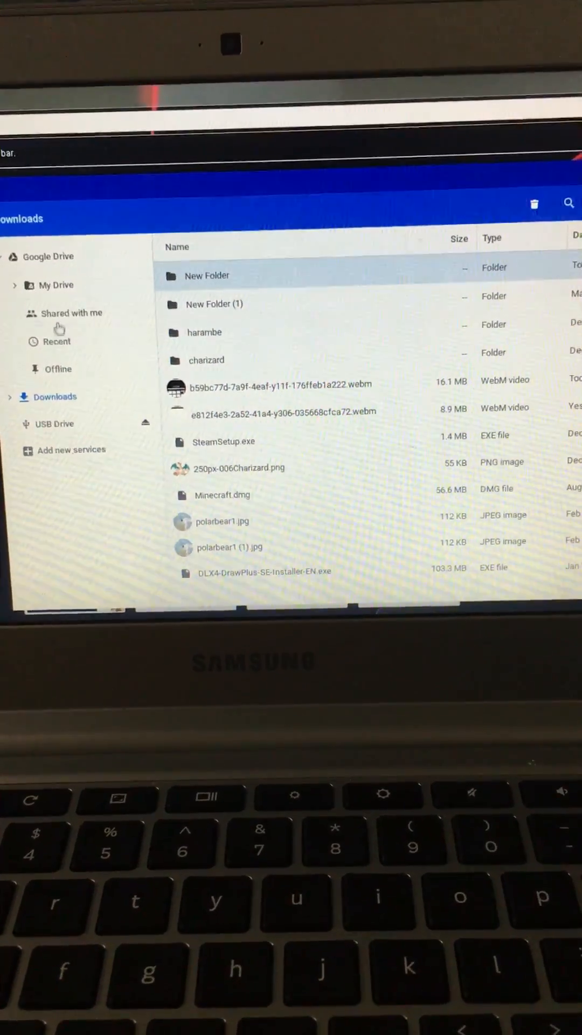
click(59, 284)
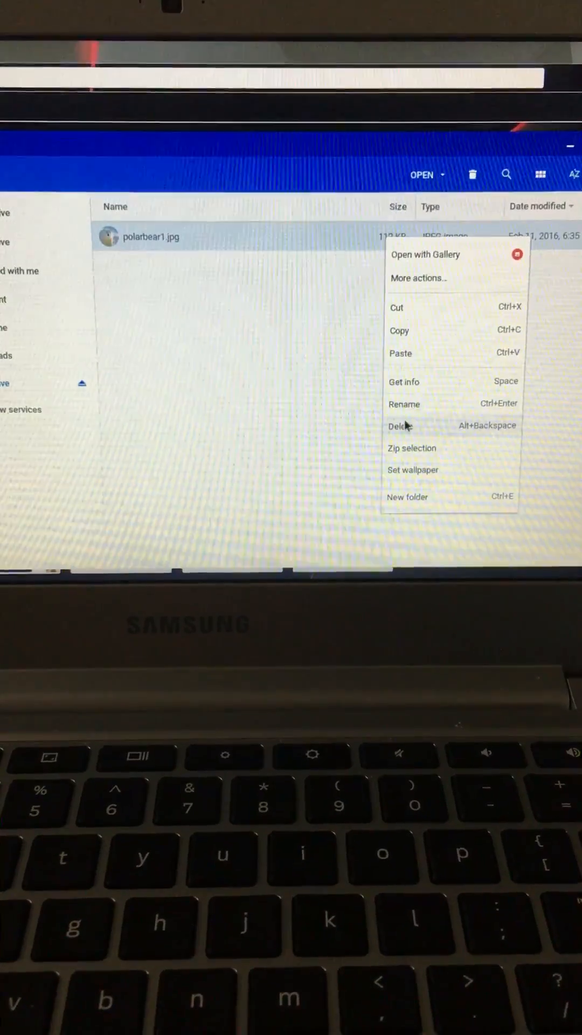
Step: Delete polarbear1.jpg from the USB Drive and confirm, leaving it empty
click(399, 425)
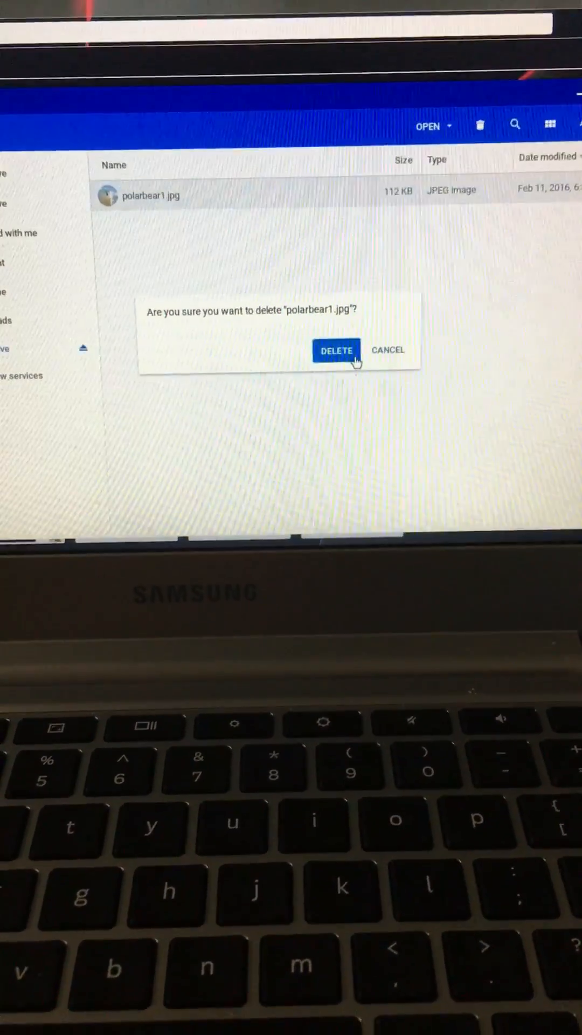
click(335, 349)
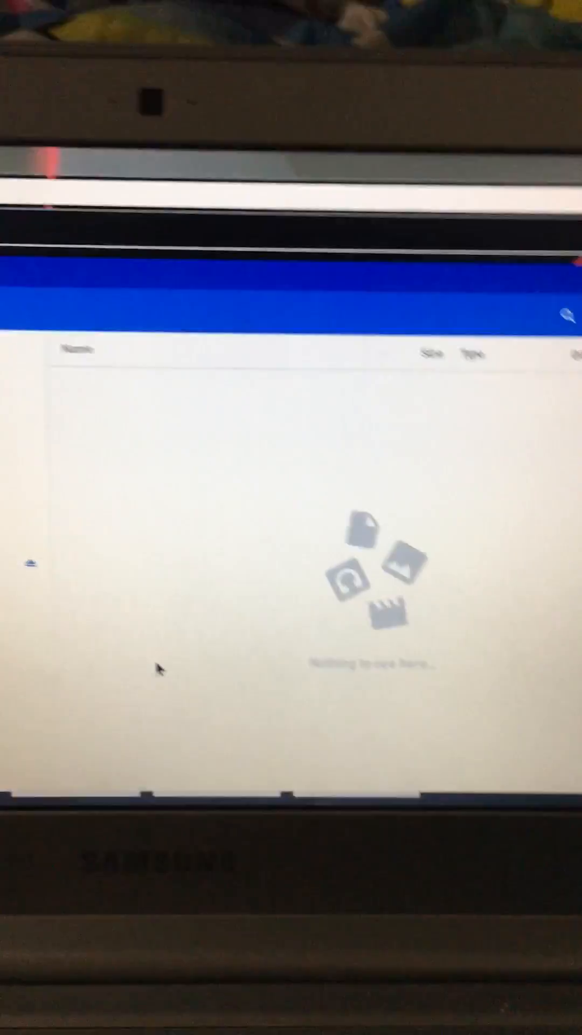